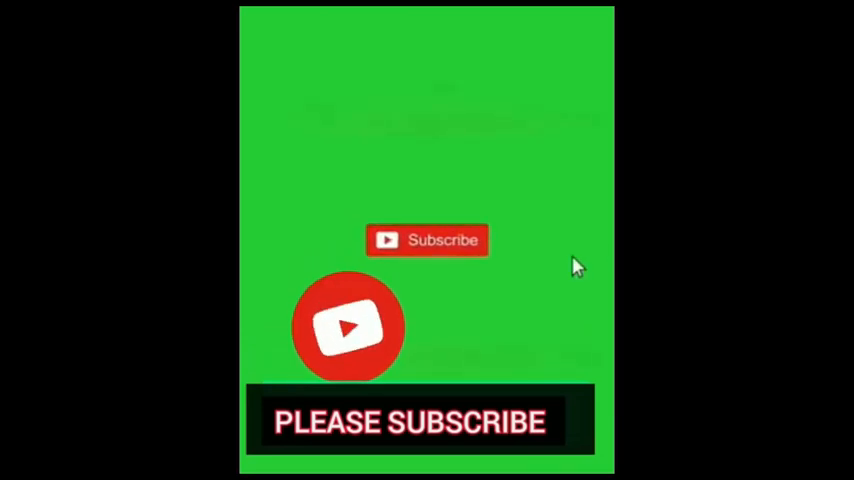
Search the Windows 8 Start screen for 'Microsoft Office Excel 2007'.
click(427, 240)
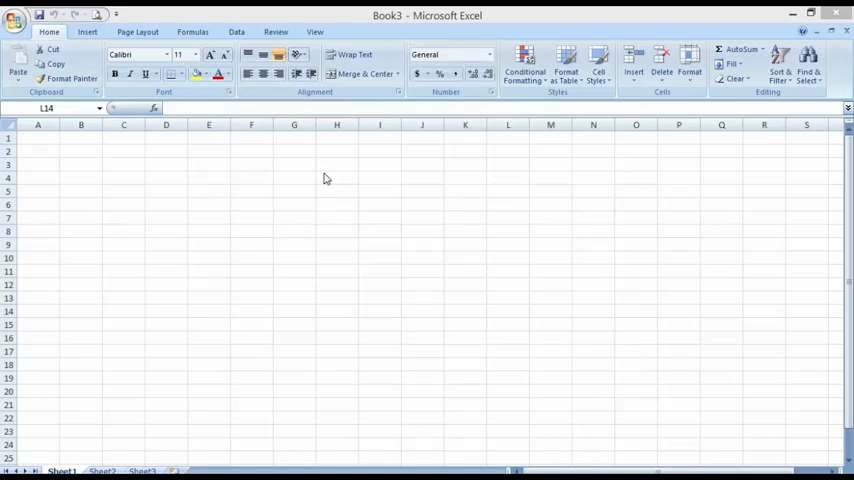
mouse_move(336, 148)
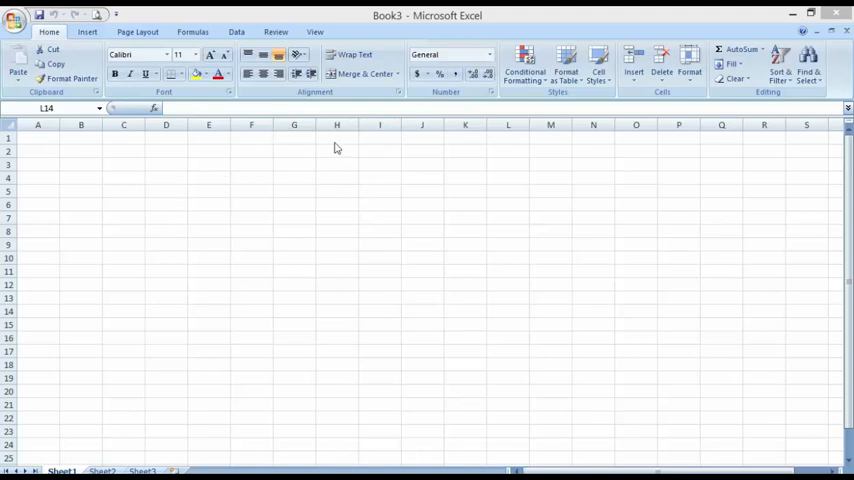
mouse_move(421, 234)
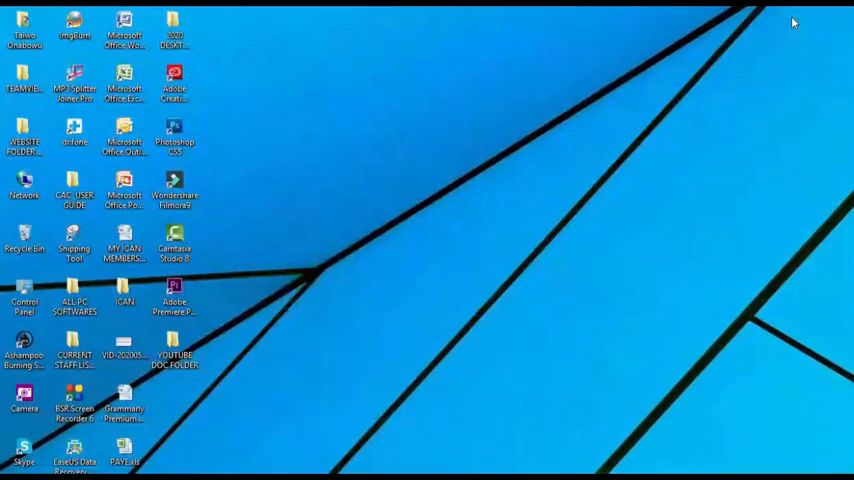
mouse_move(183, 280)
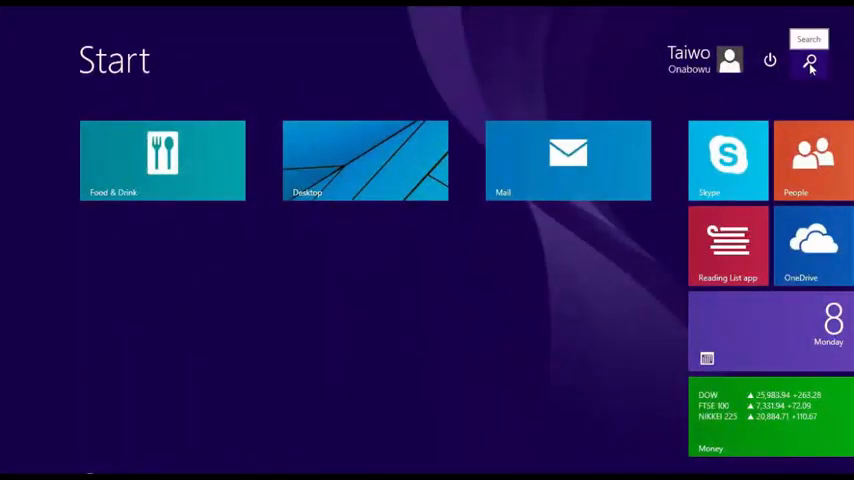
click(810, 63)
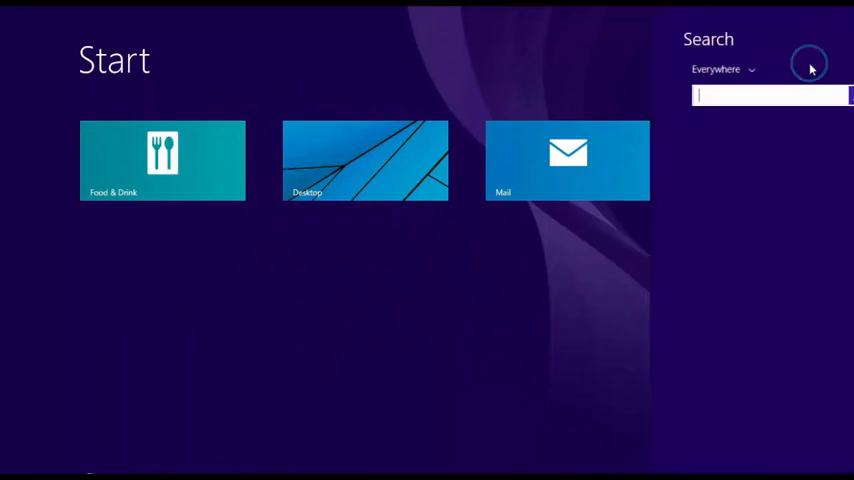
text(m)
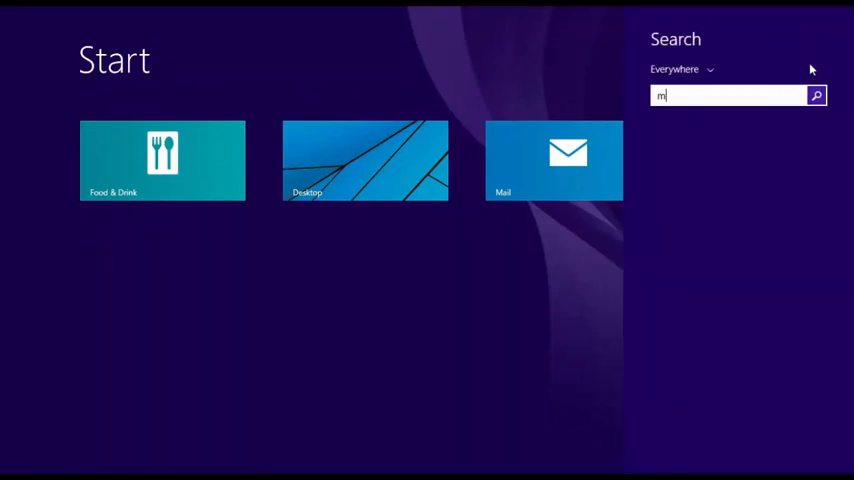
text(icrosoft Office Excel 2007)
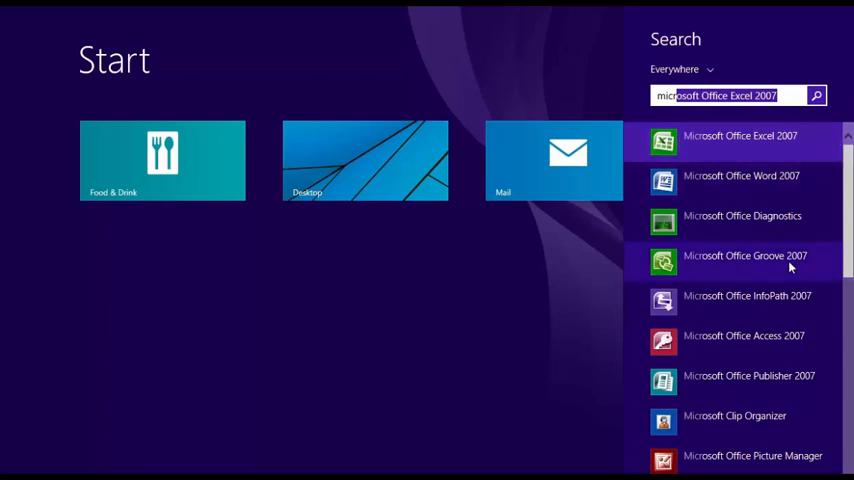
mouse_move(789, 222)
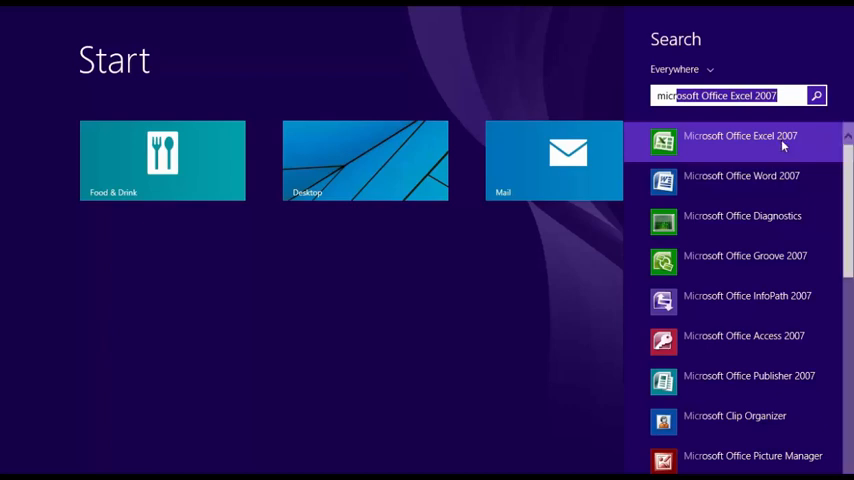
Launch Microsoft Office Excel 2007 from the search results, opening blank workbook Book3.
click(740, 140)
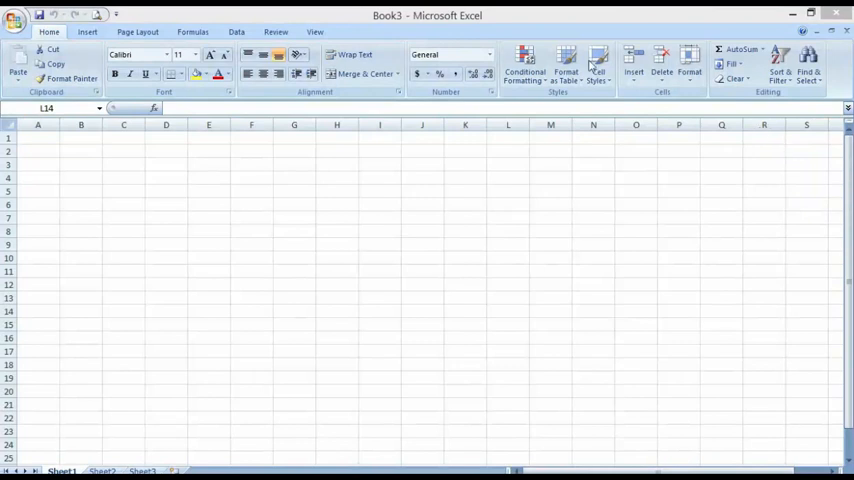
mouse_move(340, 164)
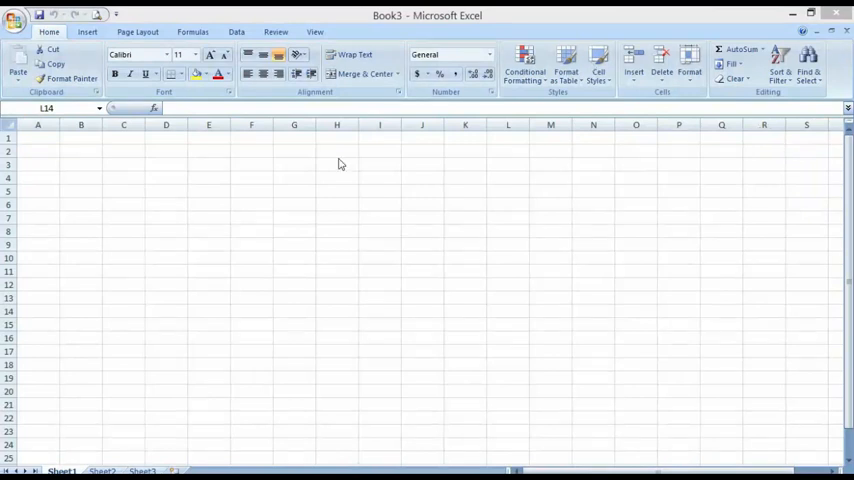
mouse_move(316, 191)
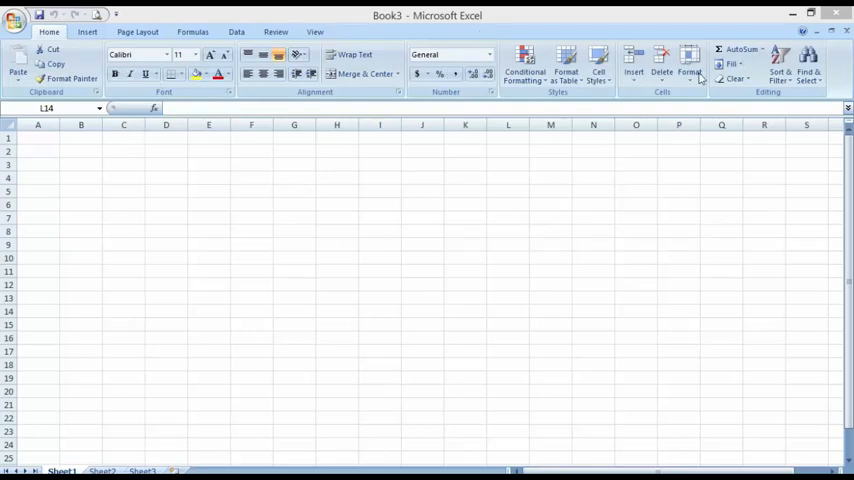
mouse_move(571, 16)
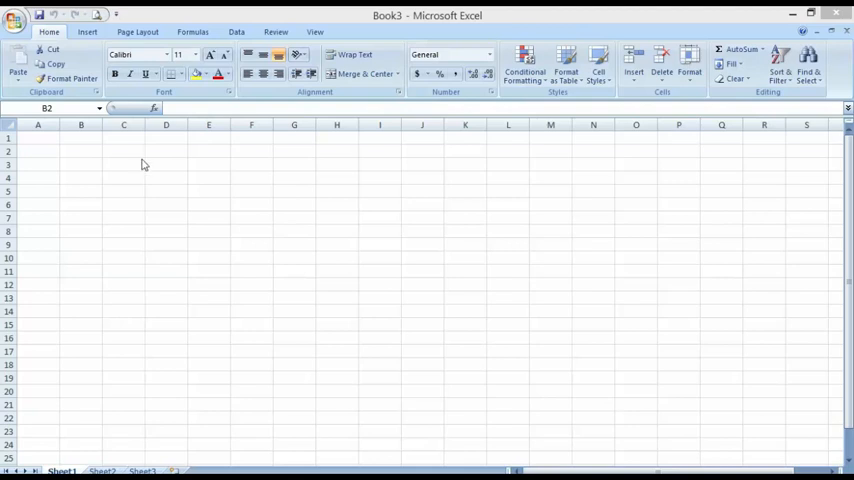
mouse_move(57, 170)
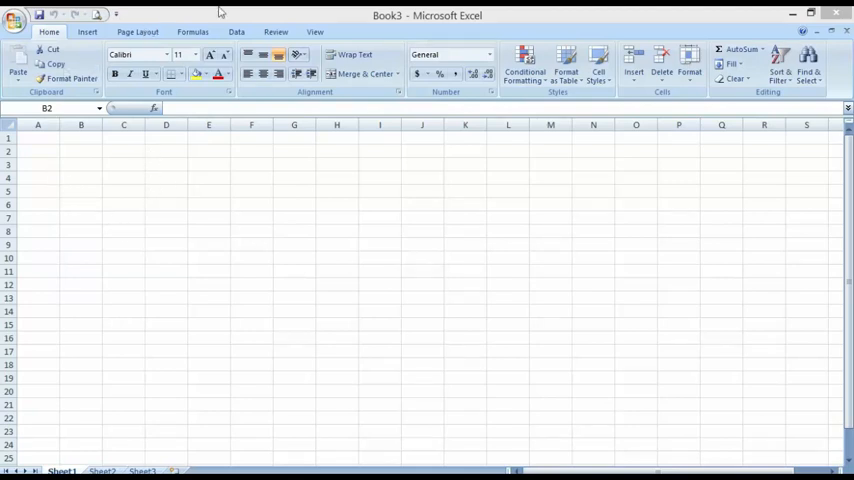
mouse_move(530, 231)
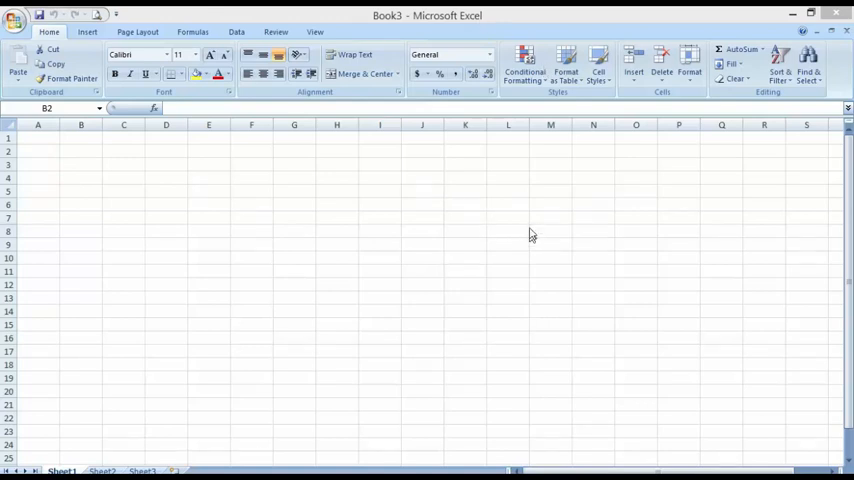
mouse_move(452, 38)
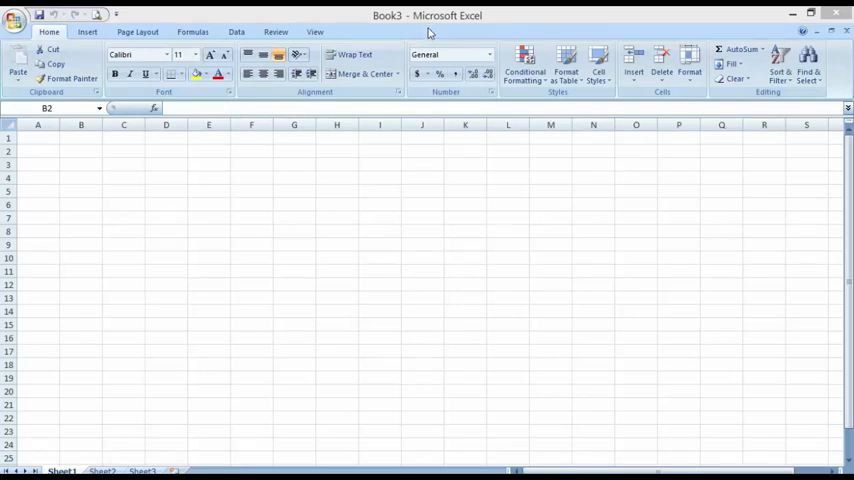
mouse_move(431, 33)
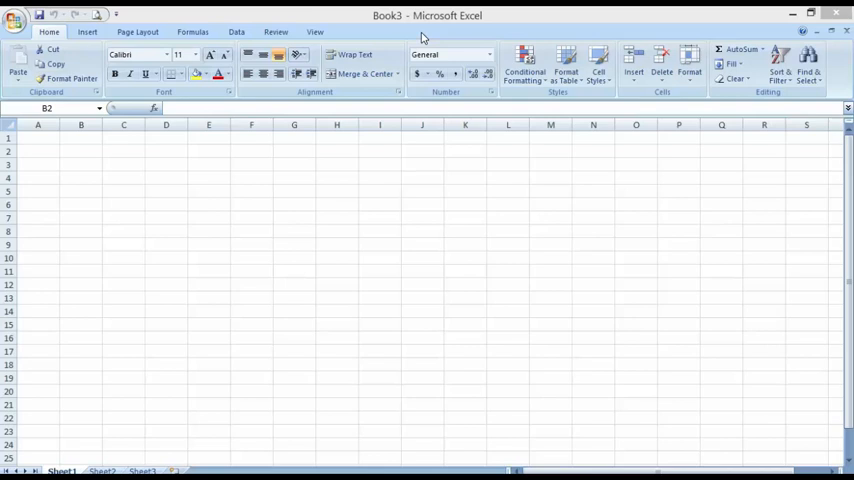
mouse_move(404, 240)
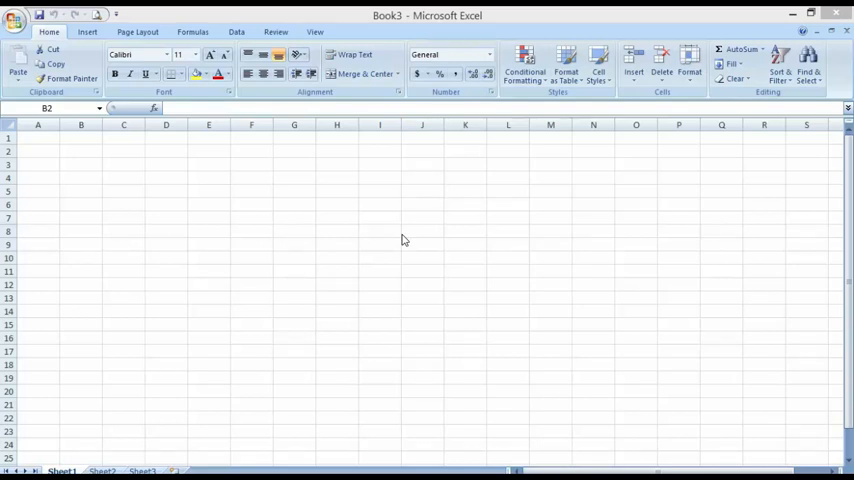
mouse_move(431, 260)
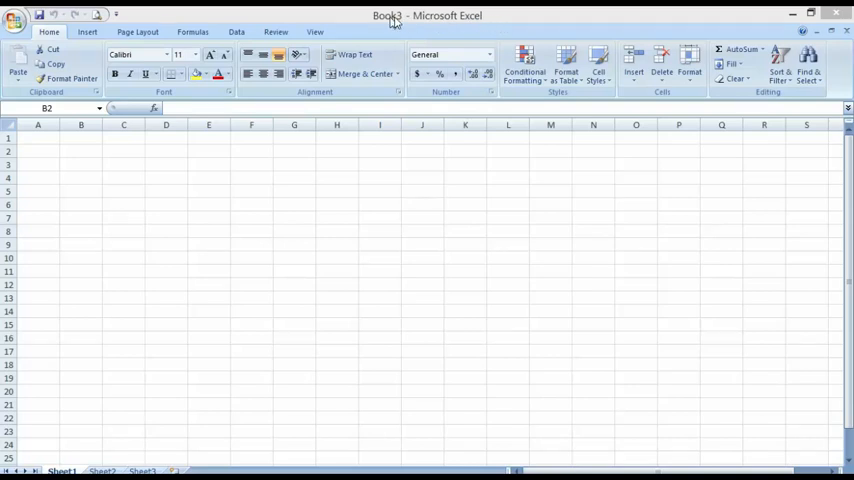
mouse_move(390, 22)
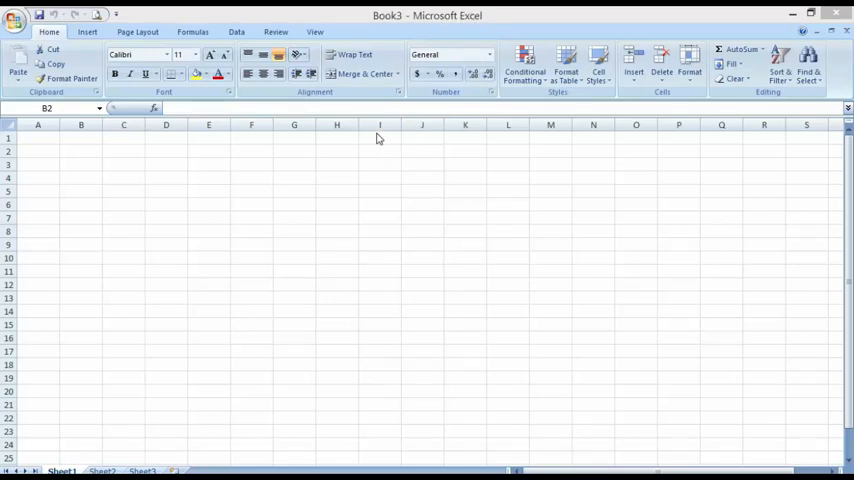
mouse_move(383, 155)
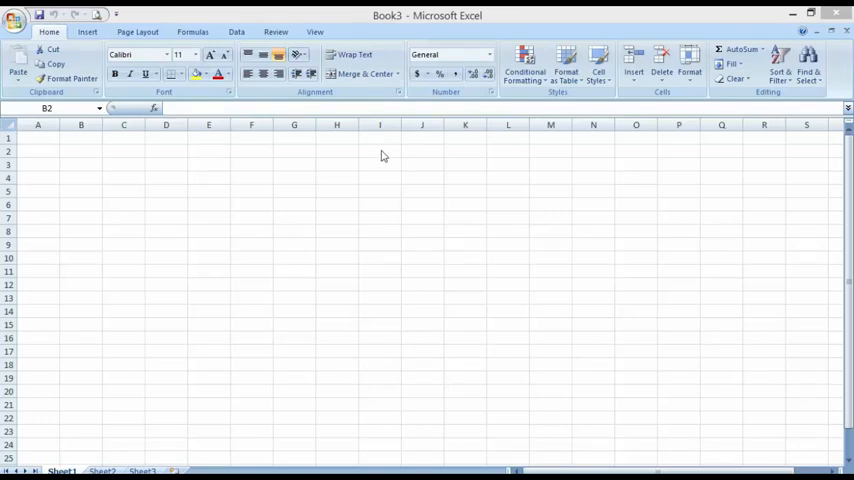
mouse_move(382, 161)
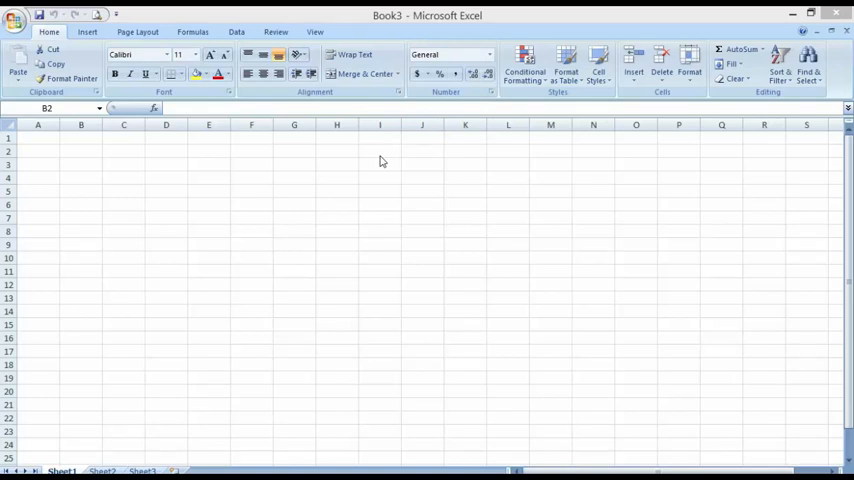
mouse_move(374, 217)
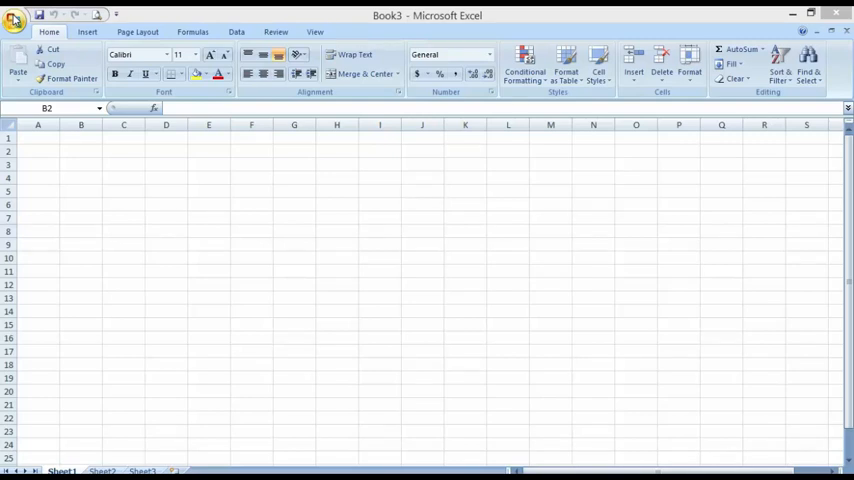
click(81, 151)
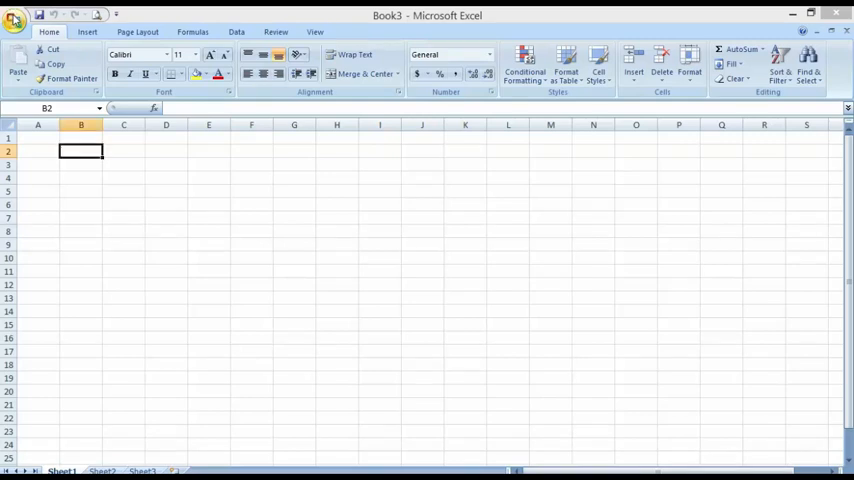
click(15, 16)
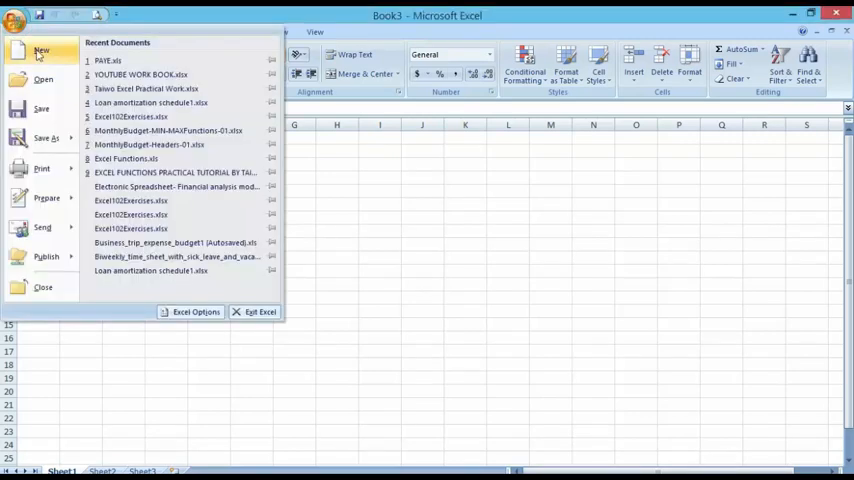
mouse_move(47, 138)
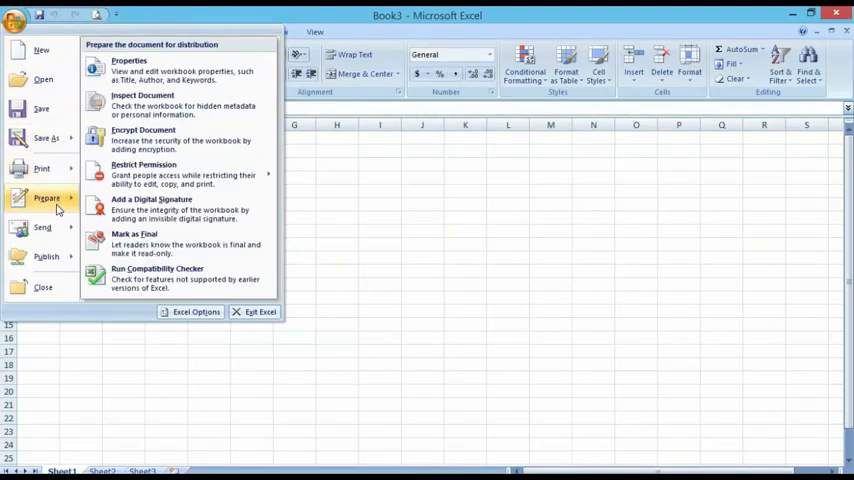
mouse_move(56, 208)
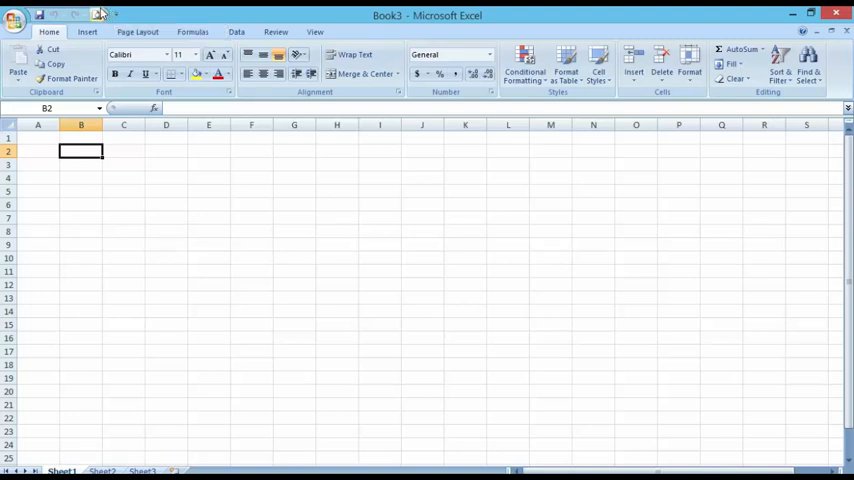
mouse_move(99, 14)
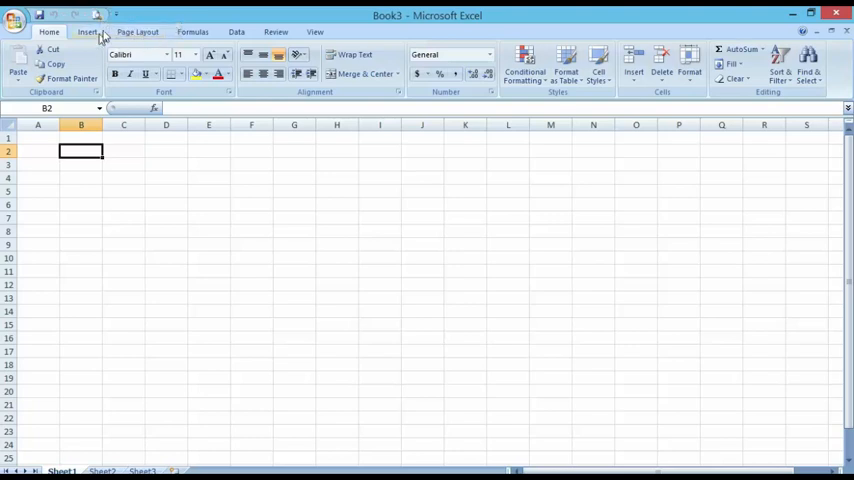
click(117, 15)
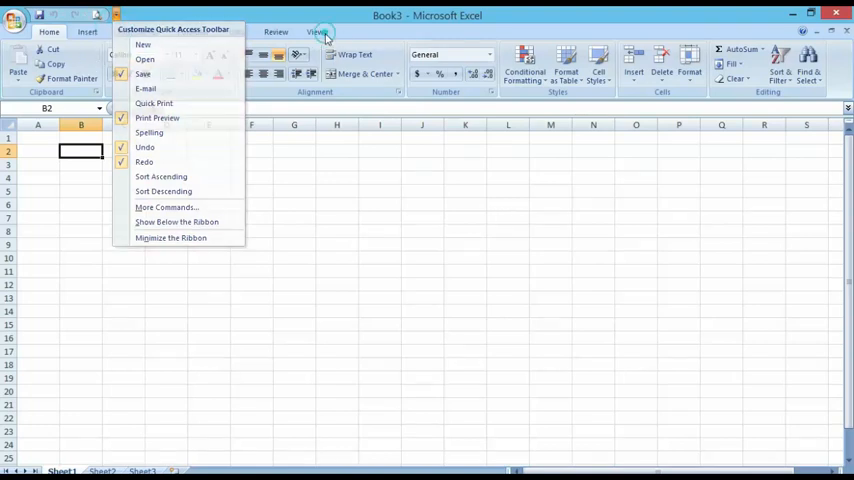
click(314, 31)
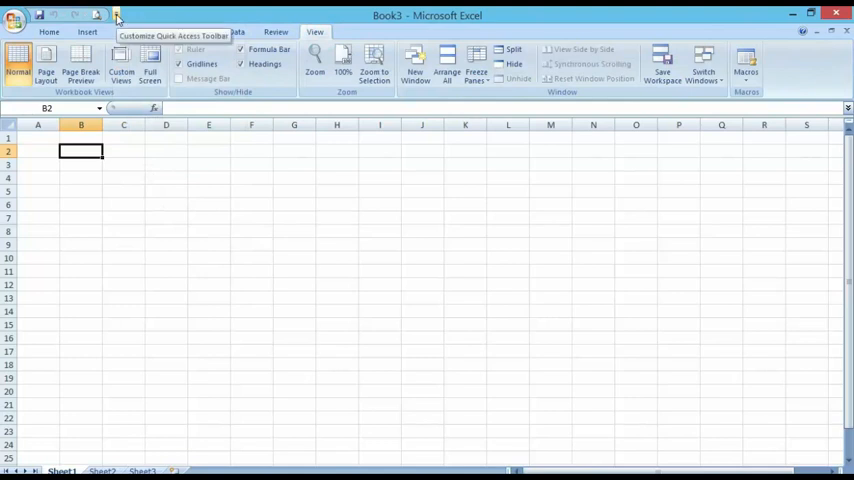
click(116, 14)
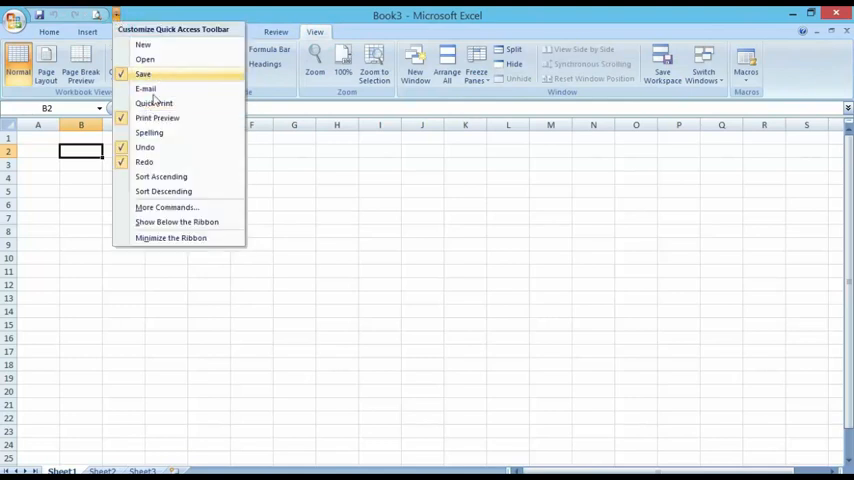
mouse_move(172, 133)
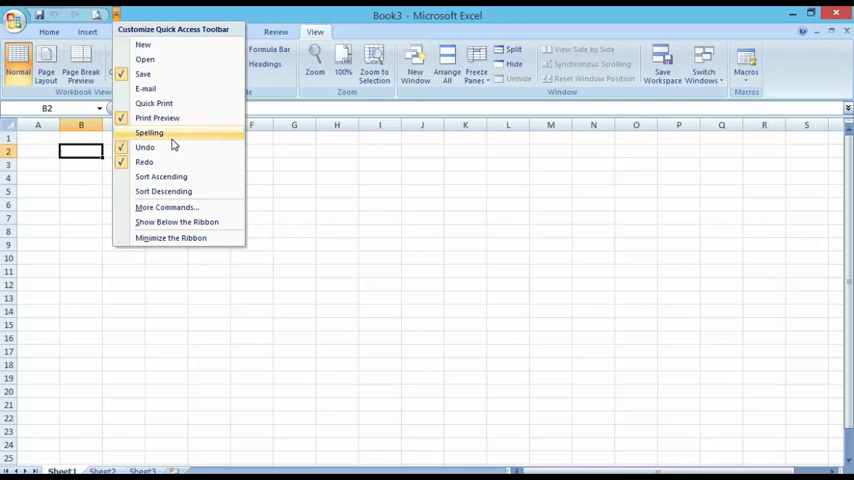
mouse_move(145, 89)
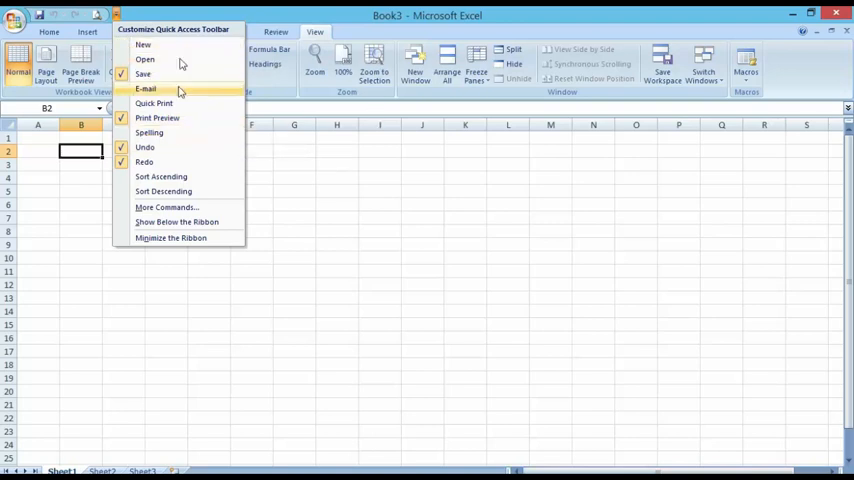
mouse_move(144, 74)
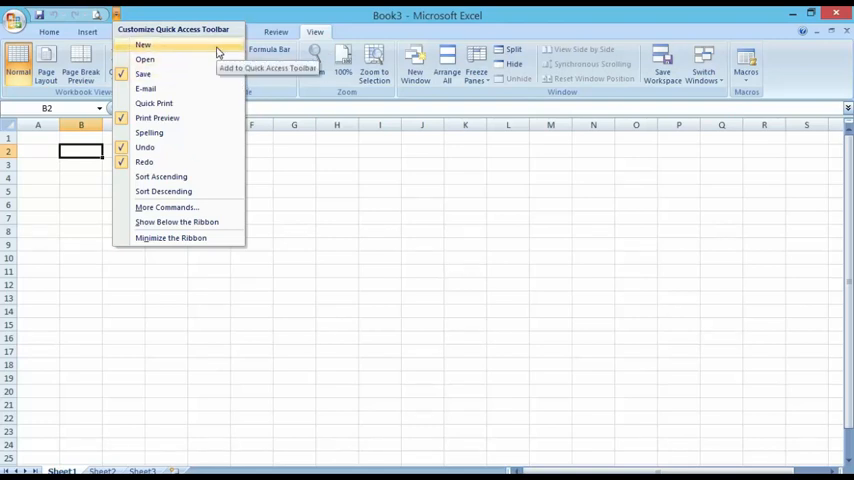
mouse_move(344, 208)
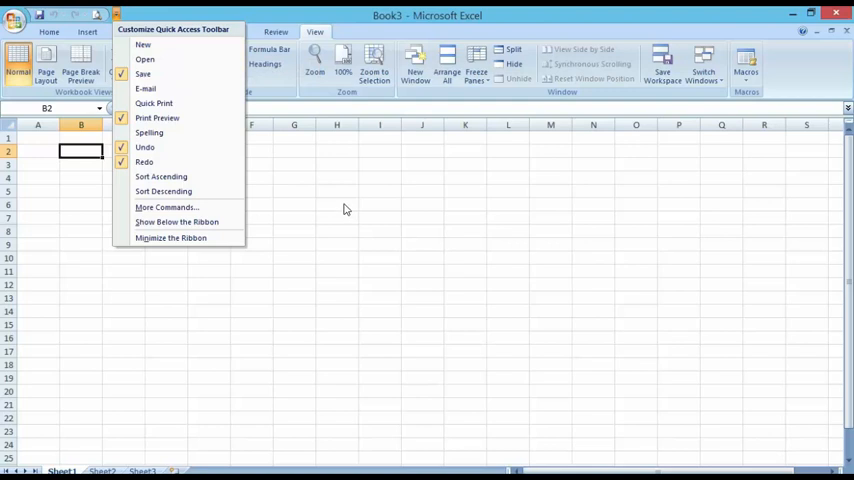
mouse_move(350, 213)
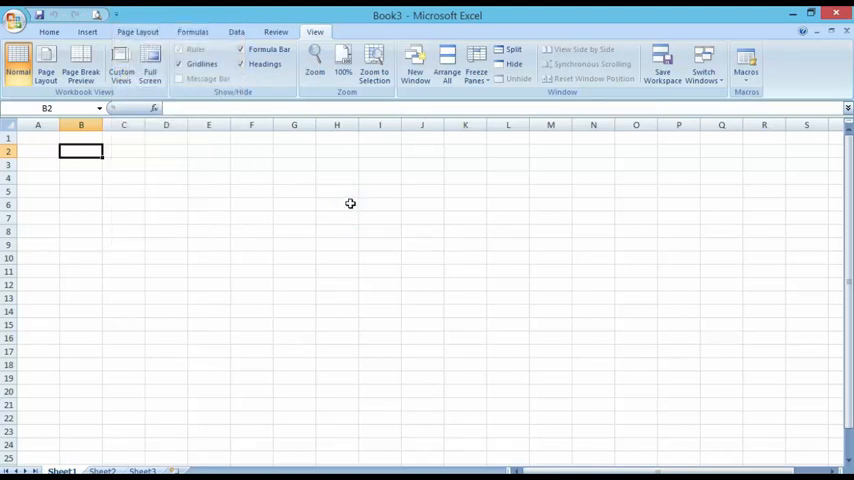
mouse_move(87, 103)
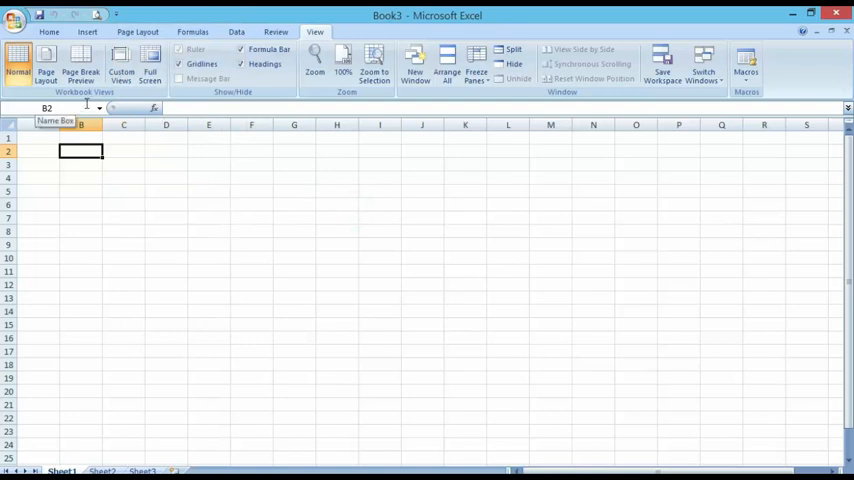
Select cells A1, B2, B3, B4, C4 and finally C6, watching the Name Box.
click(37, 138)
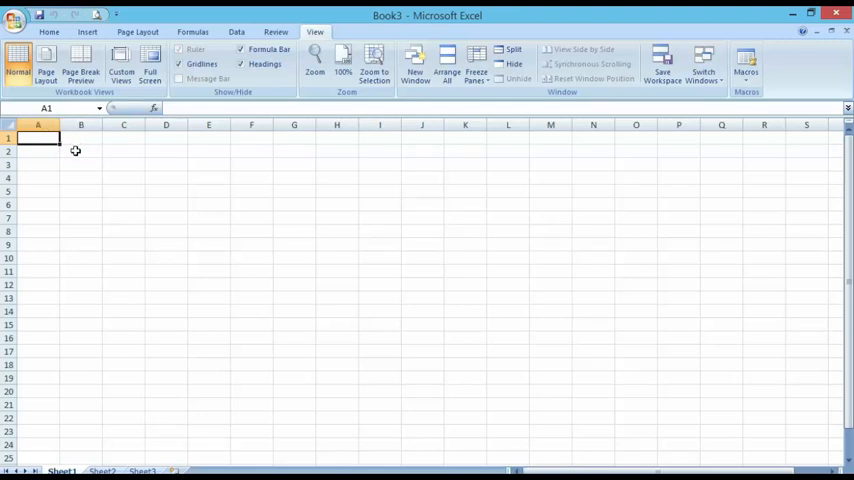
click(81, 151)
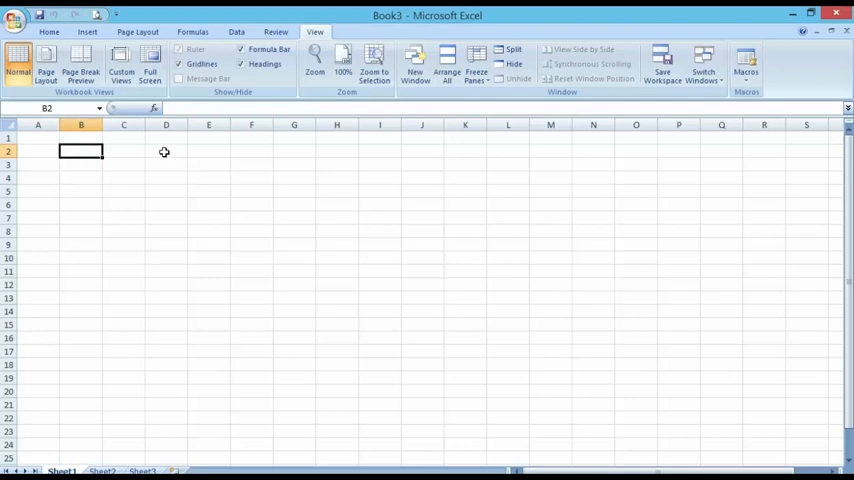
click(81, 164)
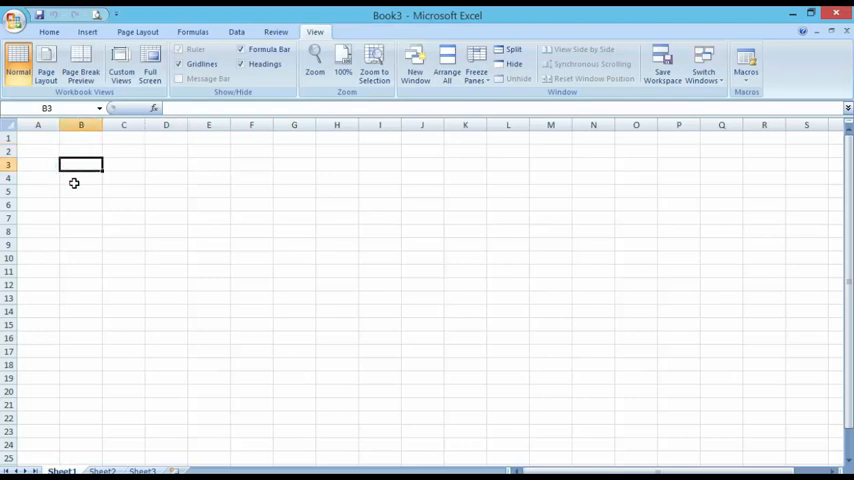
click(81, 177)
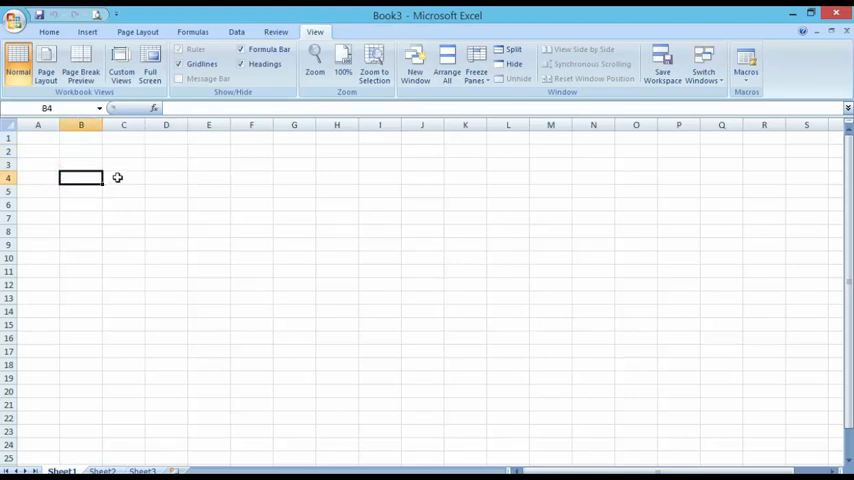
click(123, 178)
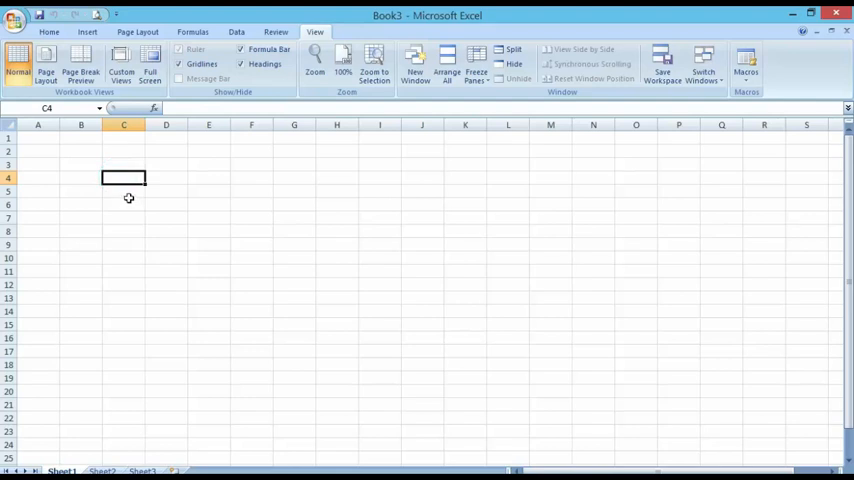
click(123, 197)
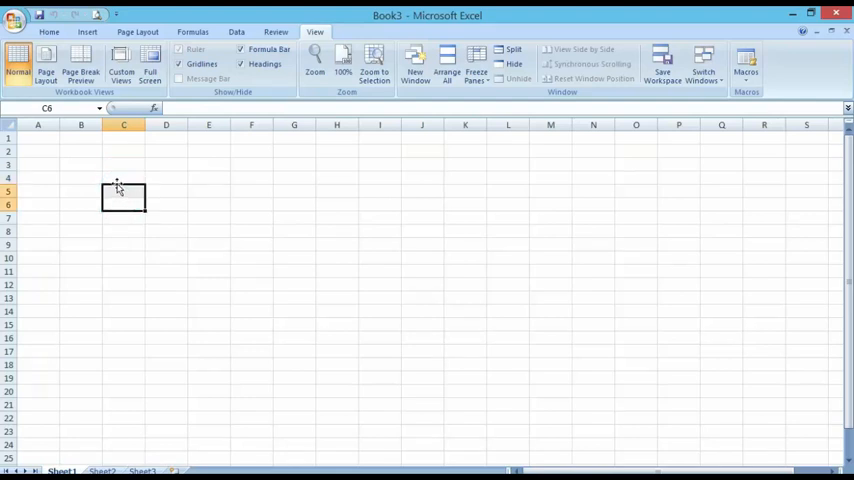
mouse_move(153, 108)
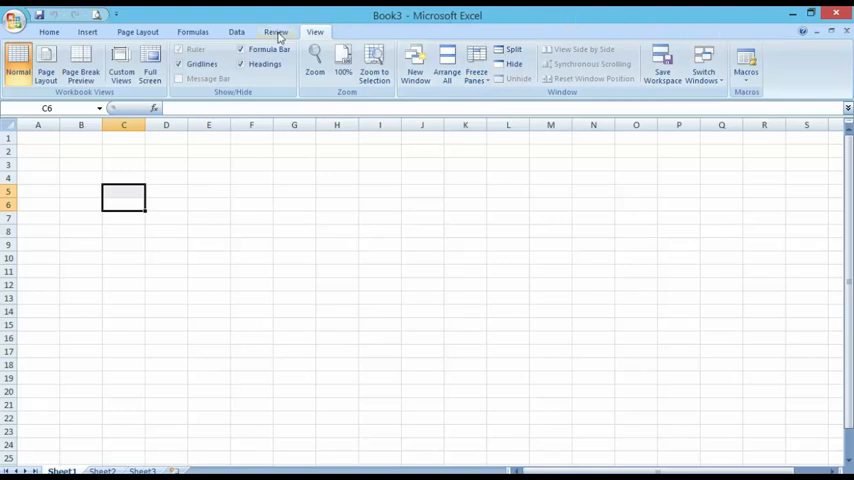
Tour the Data, Formulas, Insert, View and Review tabs, ending on Formulas.
click(236, 32)
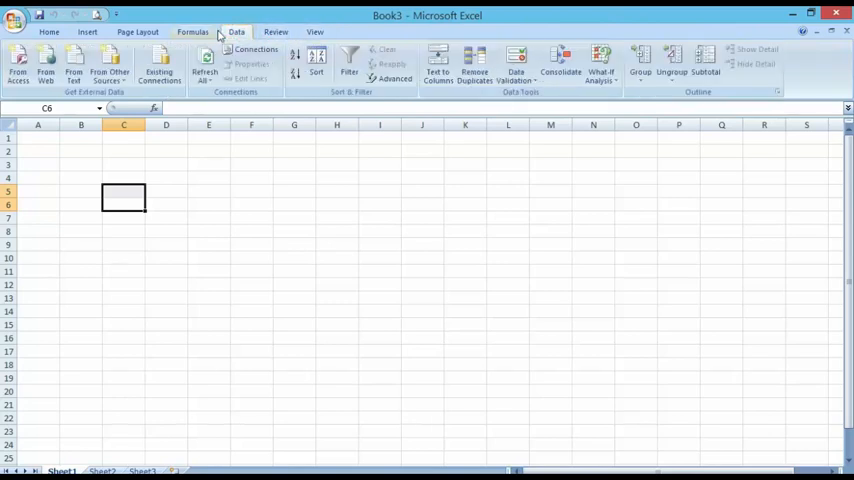
click(192, 31)
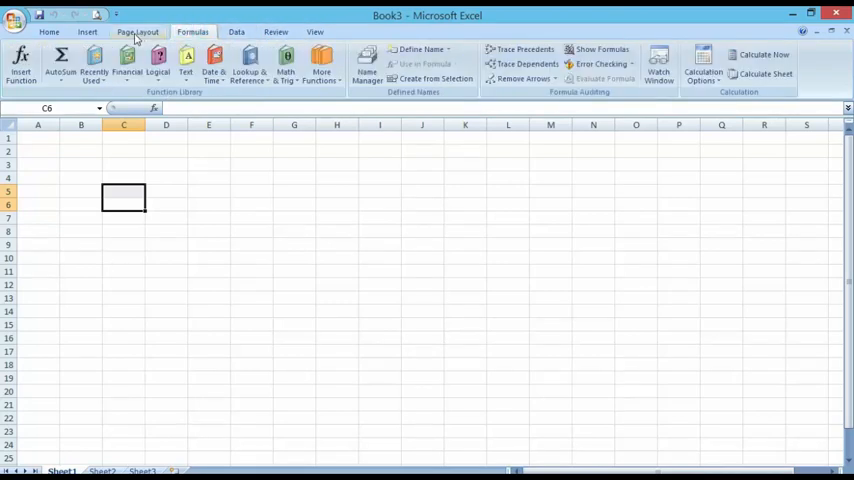
click(87, 31)
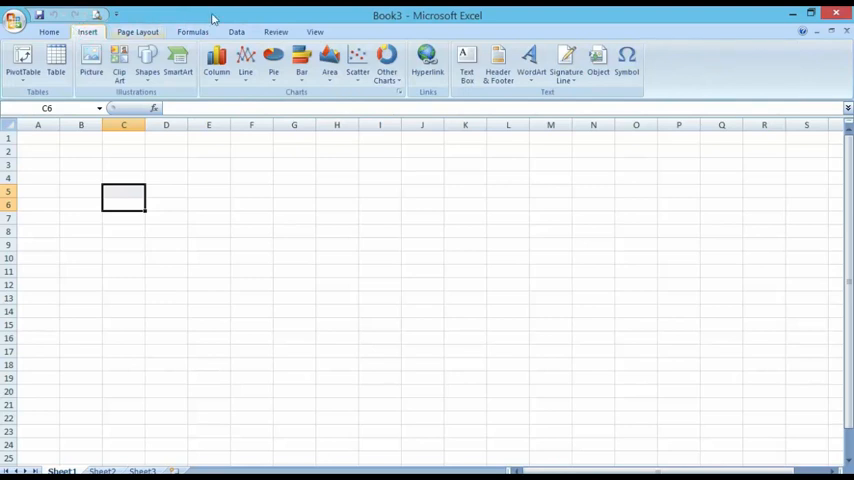
click(315, 31)
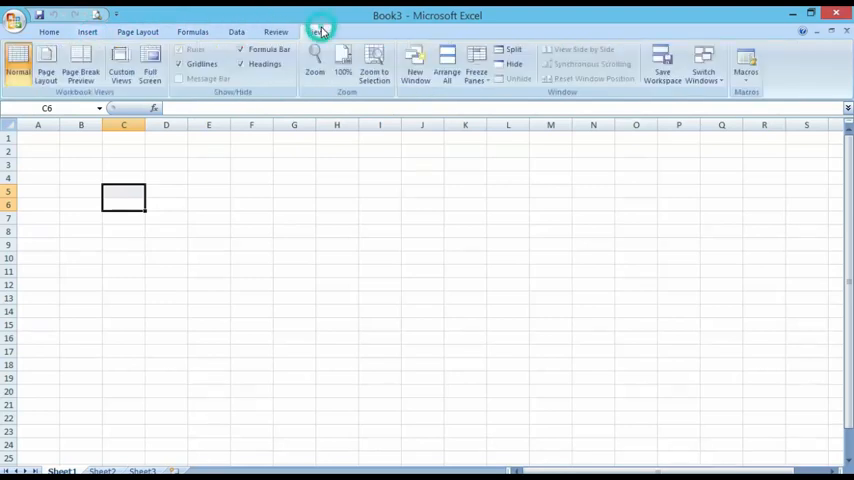
click(275, 32)
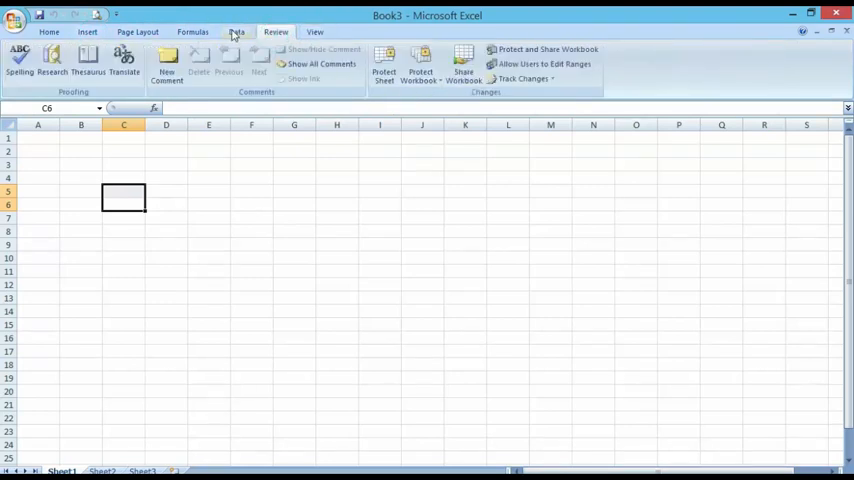
click(192, 31)
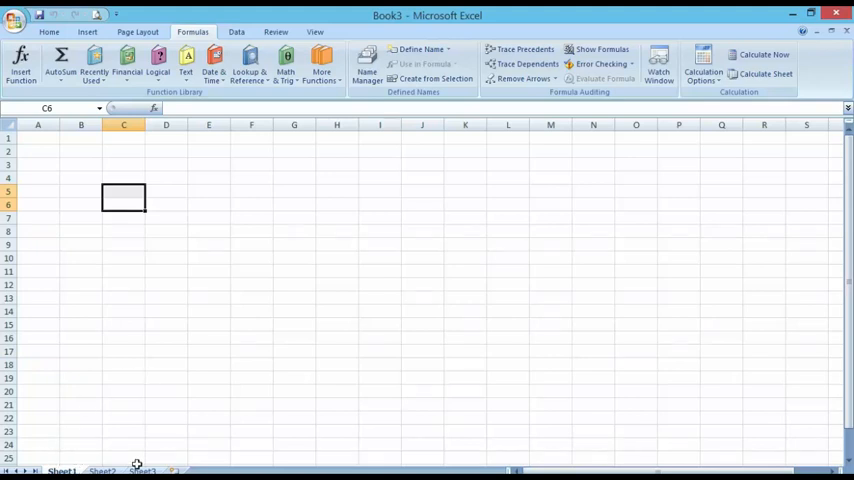
mouse_move(201, 229)
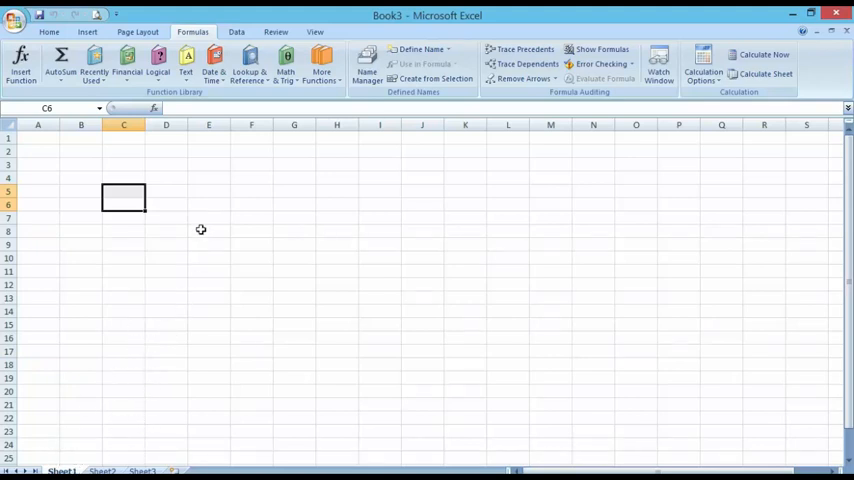
mouse_move(243, 203)
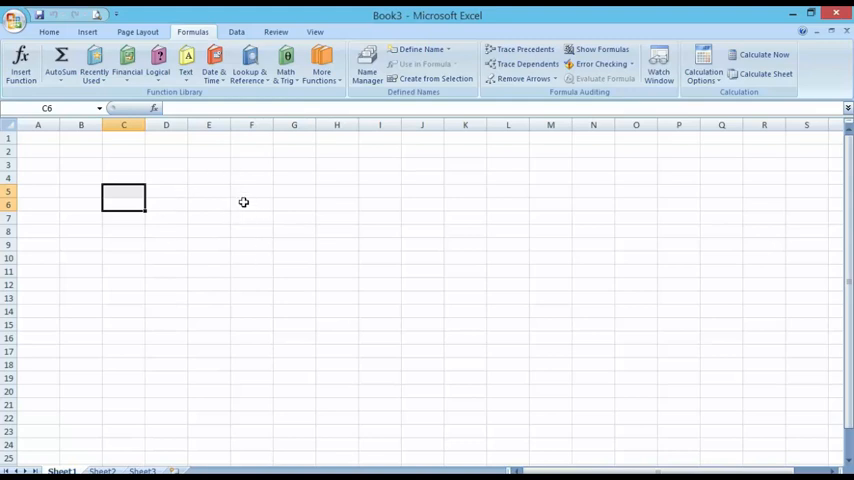
mouse_move(219, 305)
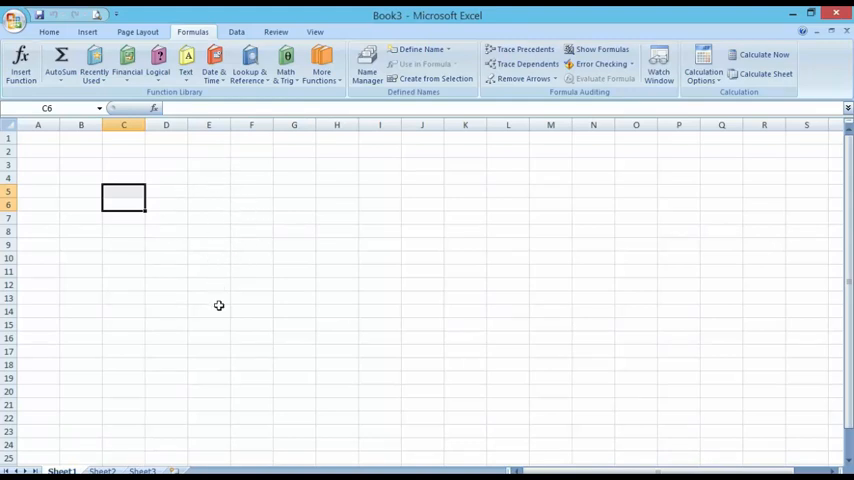
mouse_move(373, 287)
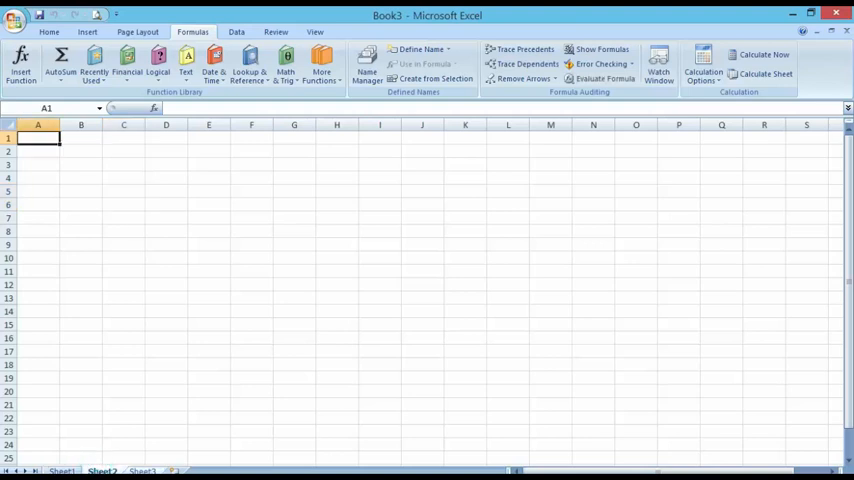
Switch to the Sheet2 worksheet and select cell C6.
click(142, 470)
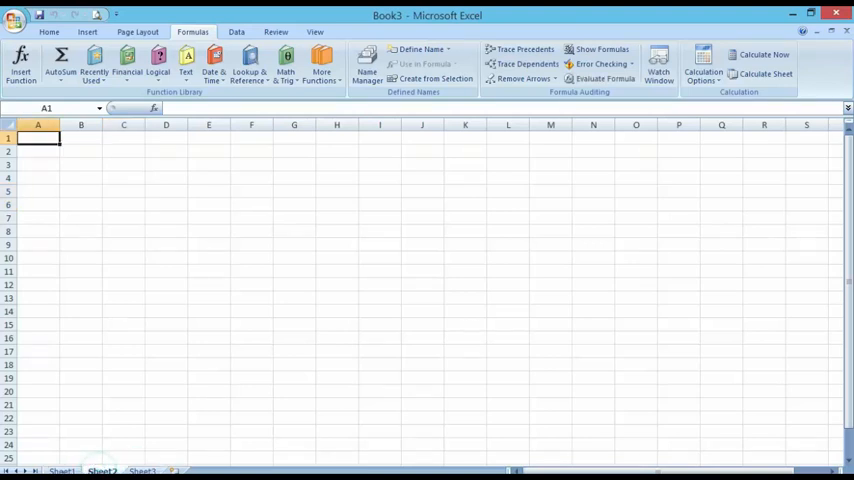
click(123, 197)
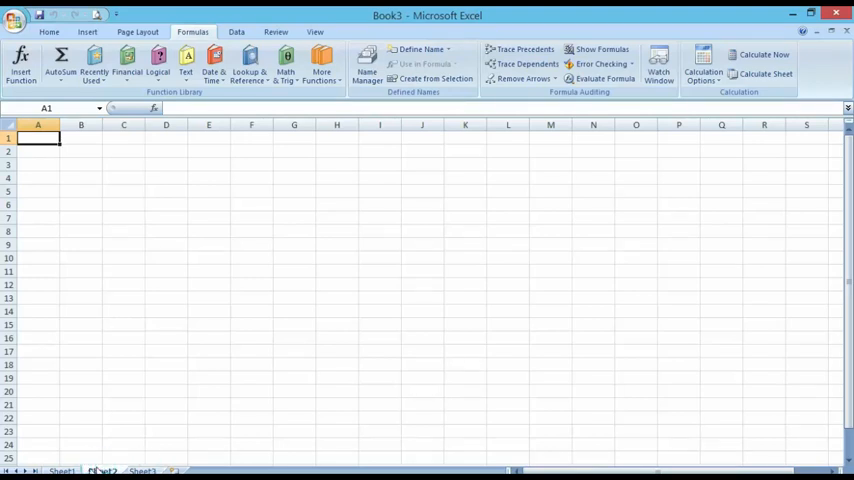
click(123, 197)
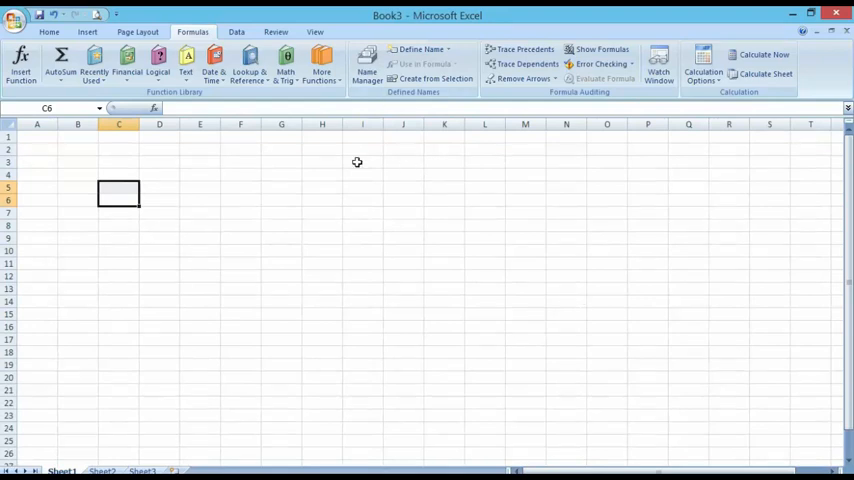
mouse_move(538, 105)
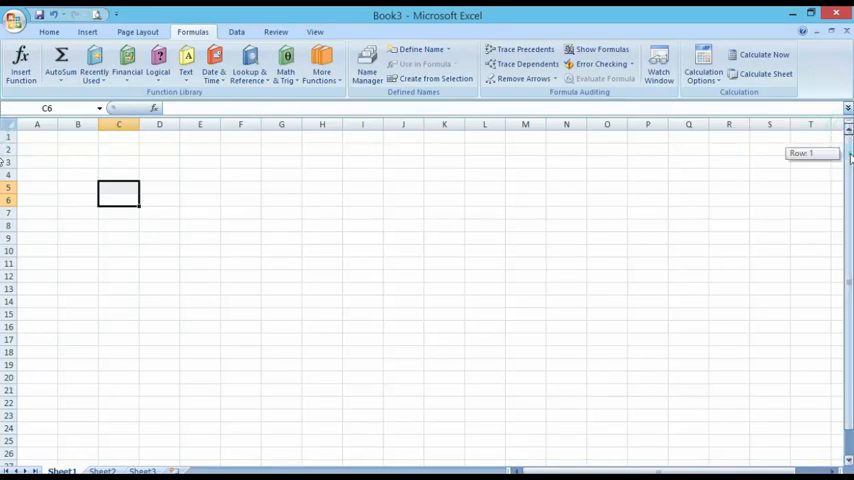
mouse_move(822, 222)
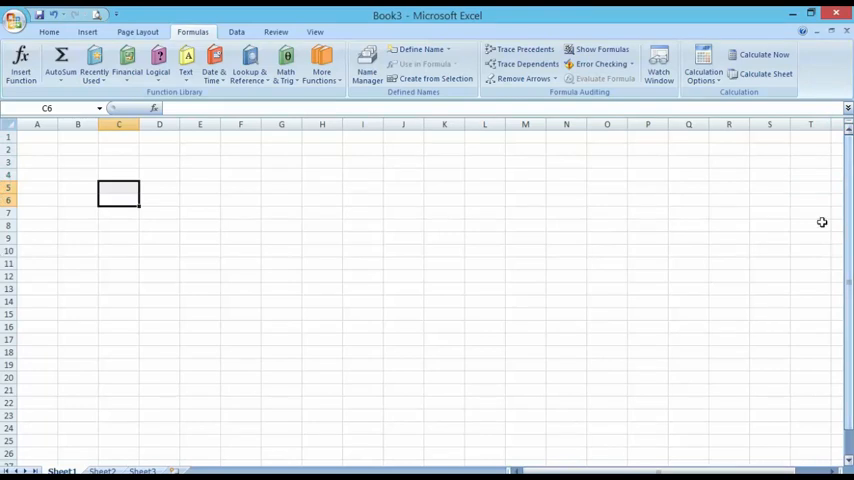
Make cell T8 on Sheet1 the active cell for entry.
click(810, 225)
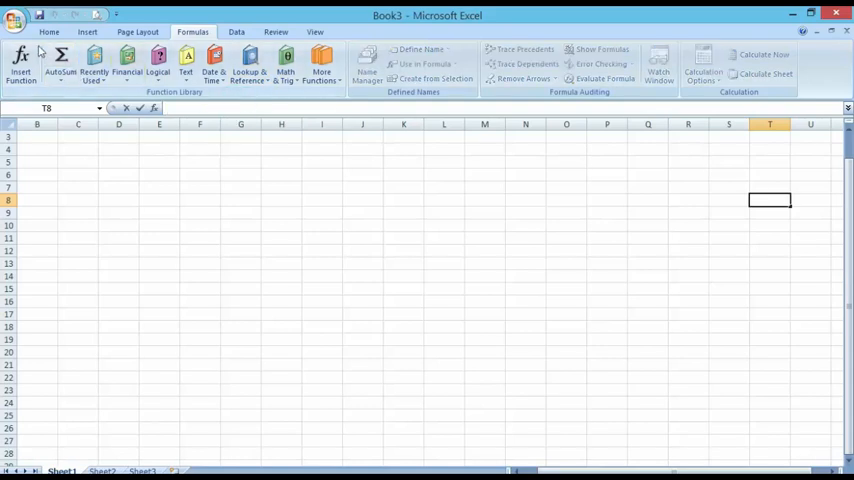
Show the Home ribbon's clipboard, font and alignment commands.
click(49, 31)
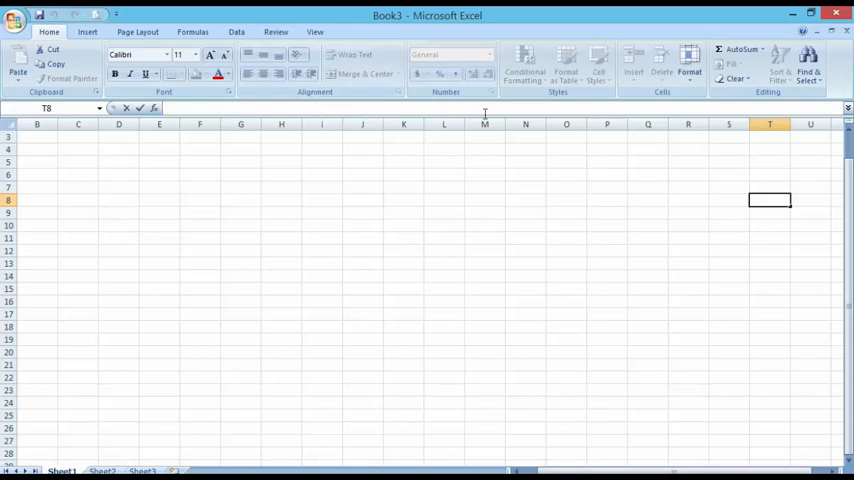
mouse_move(830, 100)
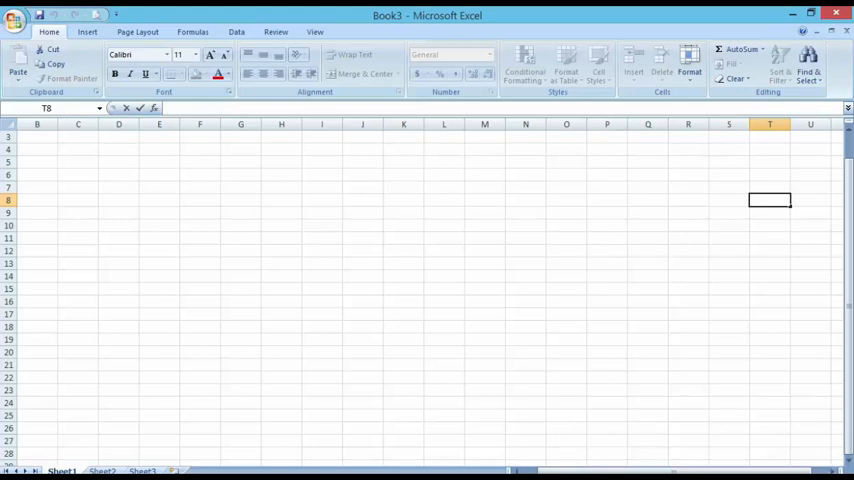
mouse_move(580, 262)
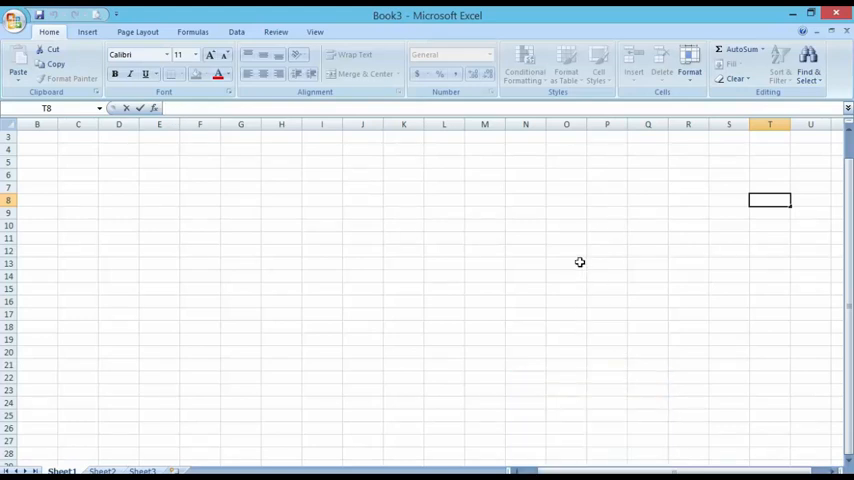
mouse_move(627, 447)
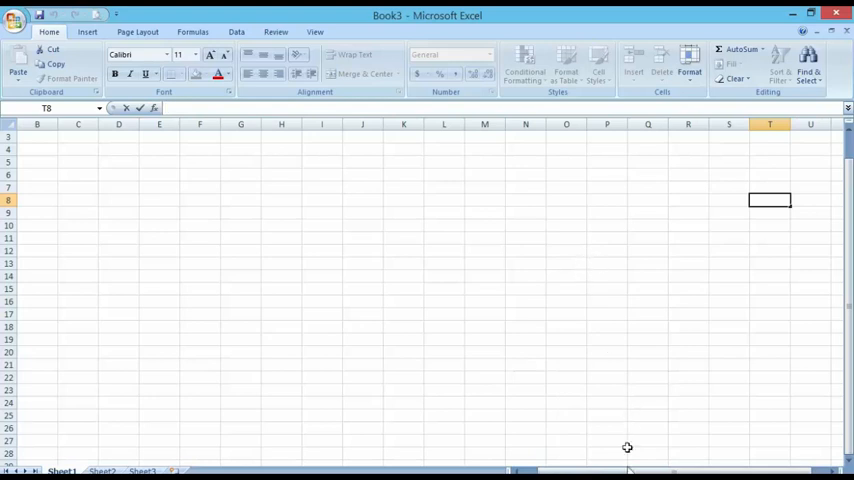